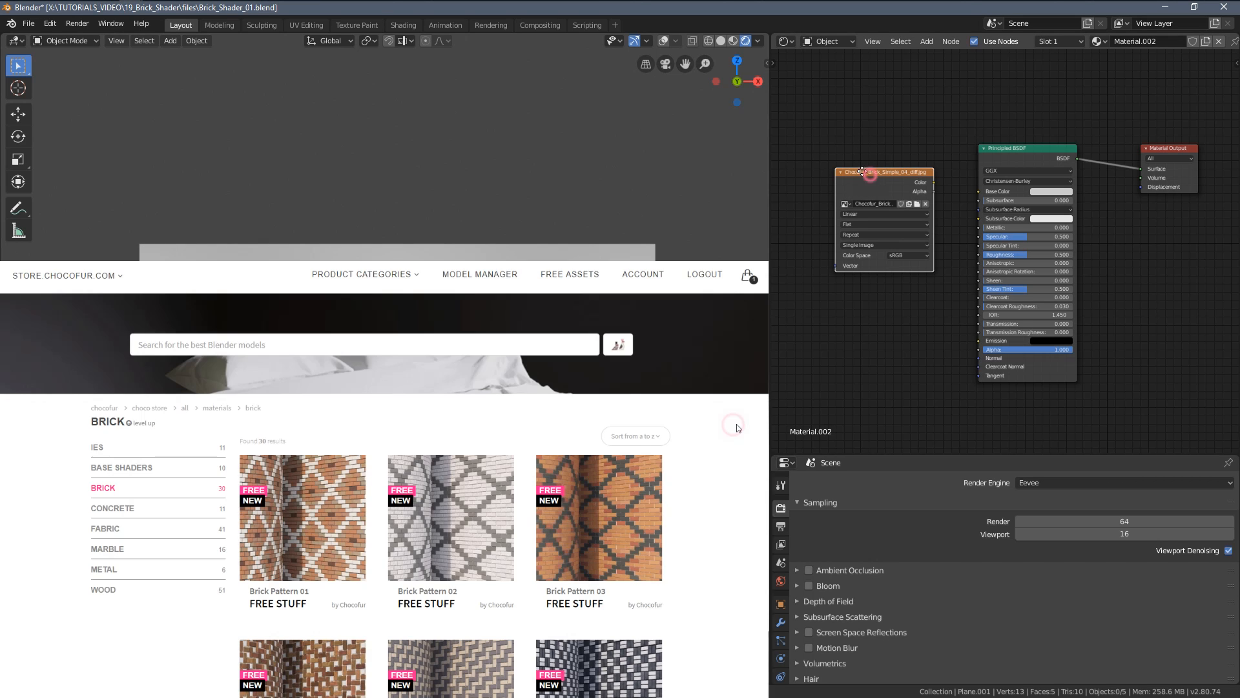
Feed the brick colour image's Color output into the Principled BSDF Base Color
scroll(down, 3)
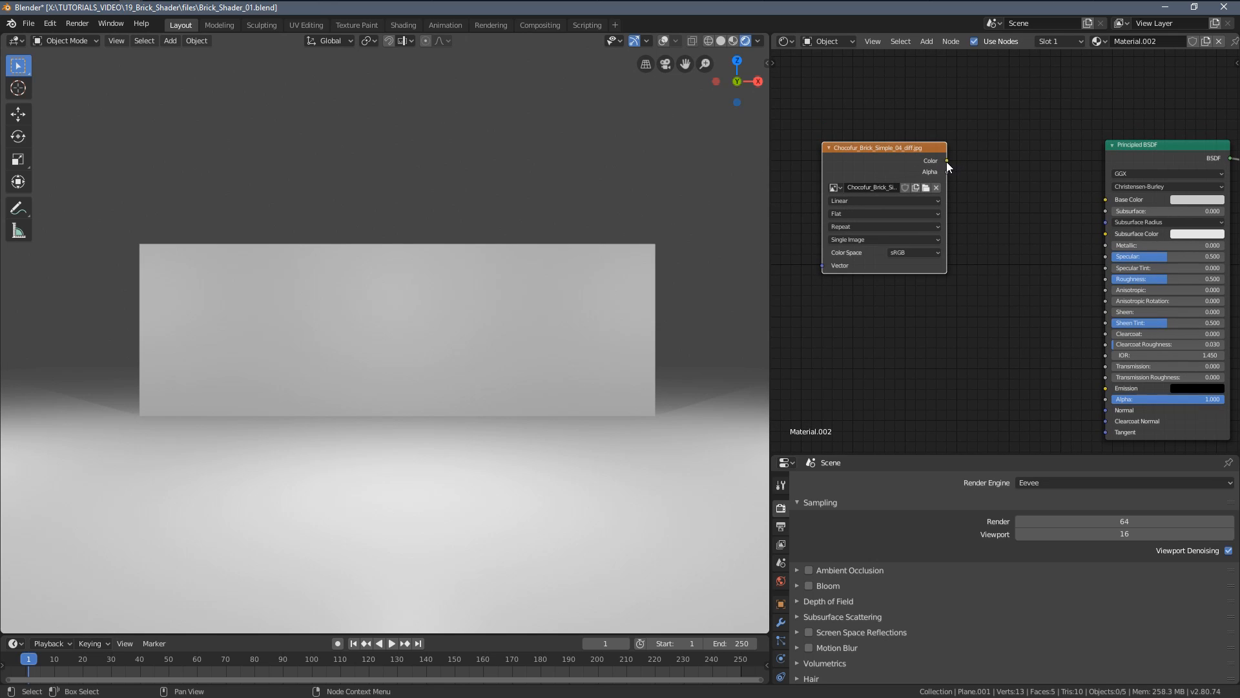
drag(946, 161, 1106, 199)
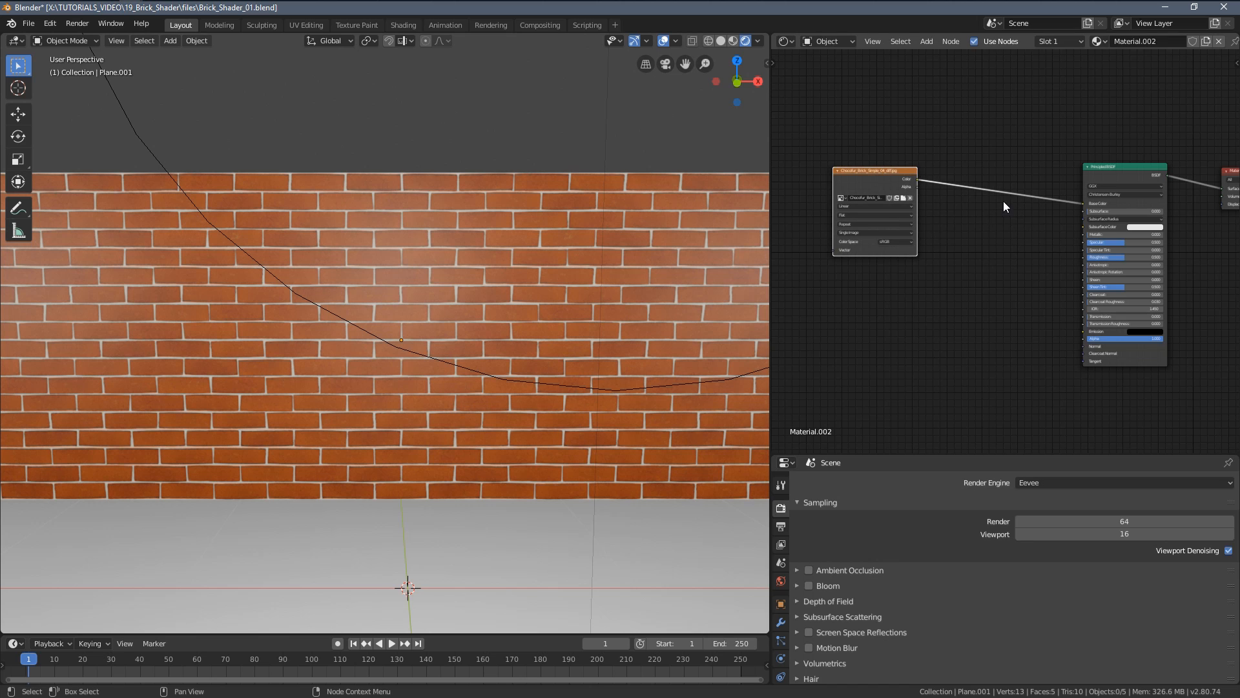
mouse_move(489, 325)
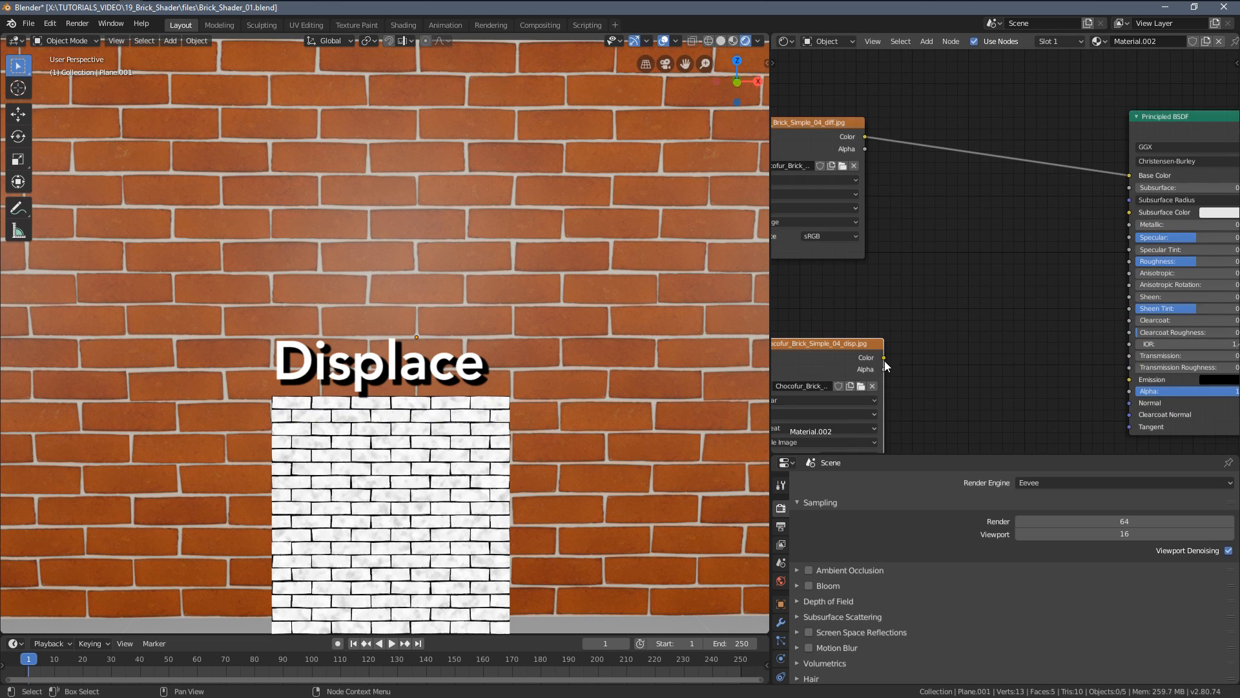
Feed the brick ID map's Color output into the Principled BSDF Base Color
drag(884, 358, 1131, 178)
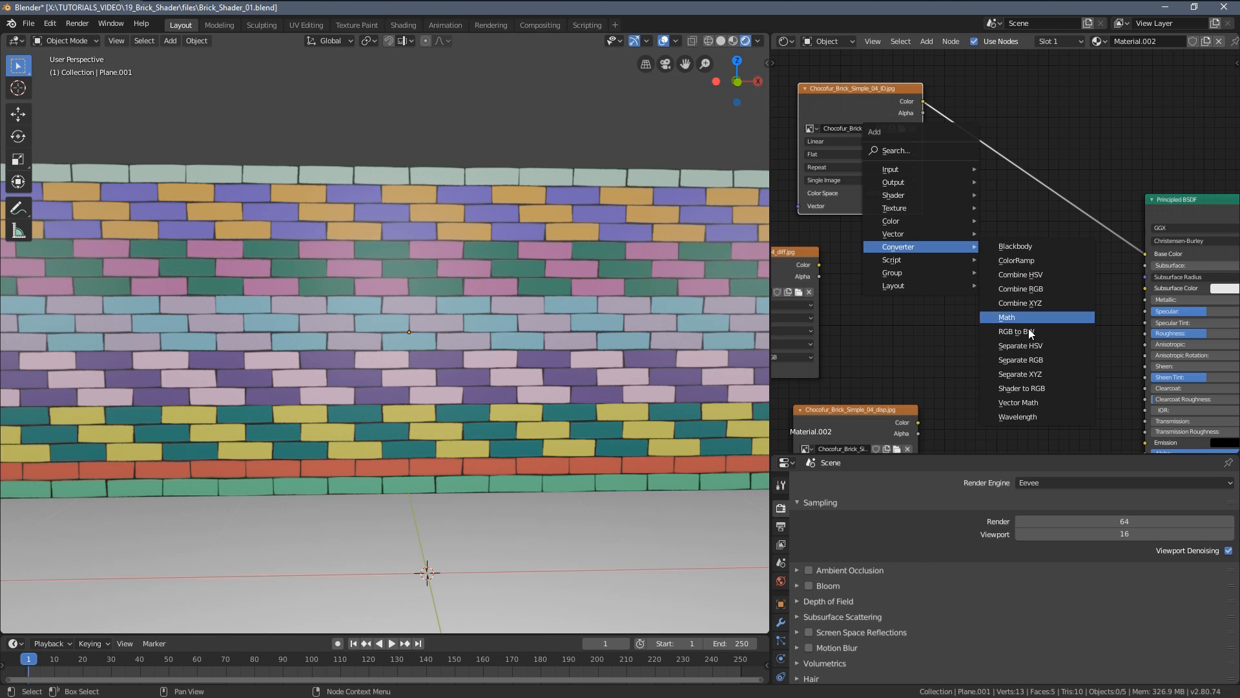
Insert a Separate RGB node on the ID map and feed one channel into Base Color
click(1020, 360)
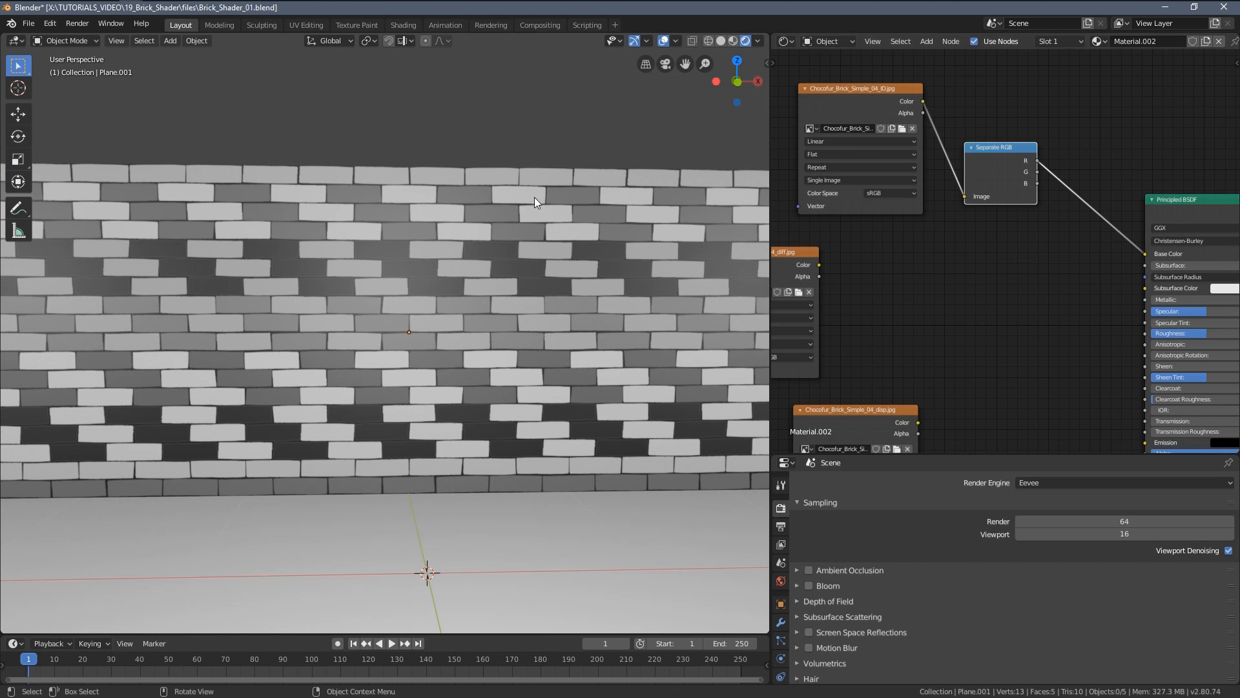
drag(1034, 161, 1119, 254)
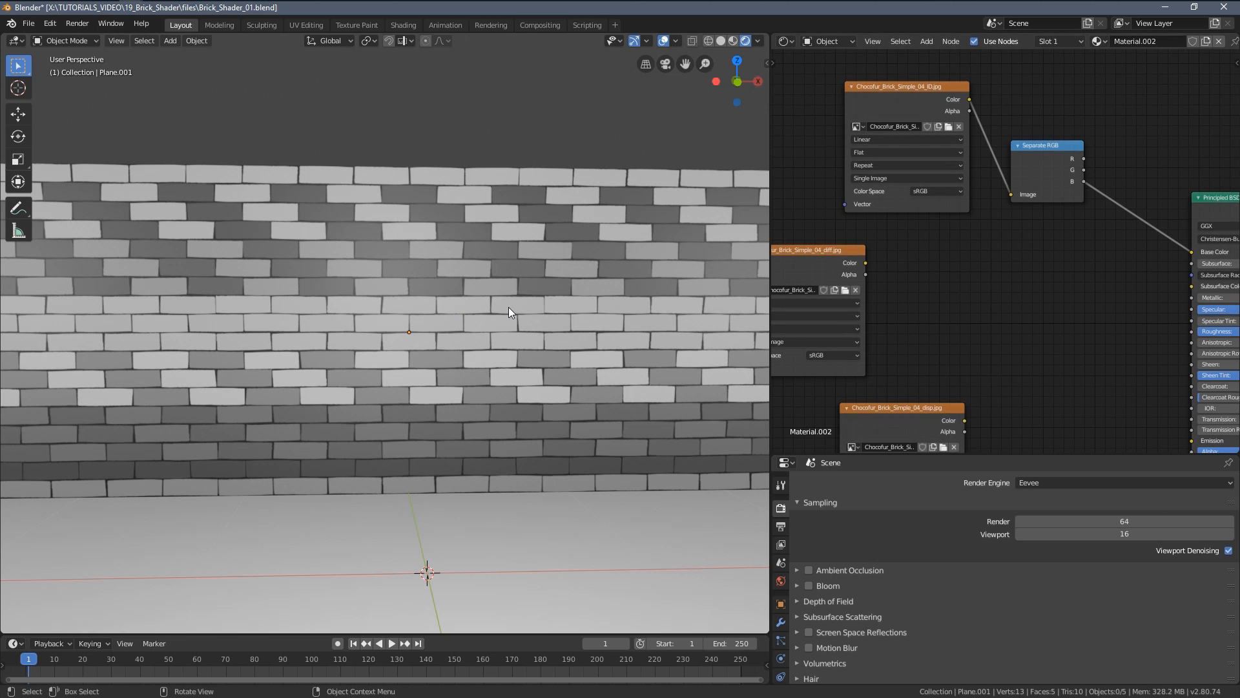
mouse_move(498, 381)
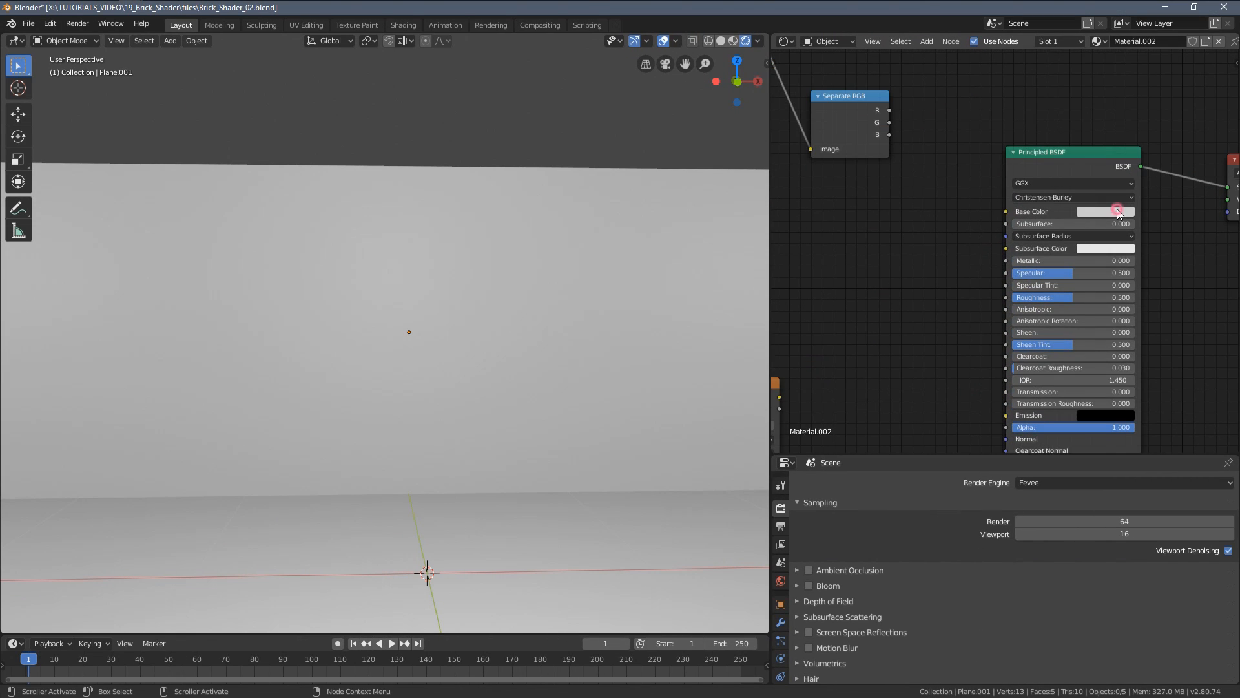
Darken the Base Color near black and add a Bump node beside the displacement image
click(1106, 211)
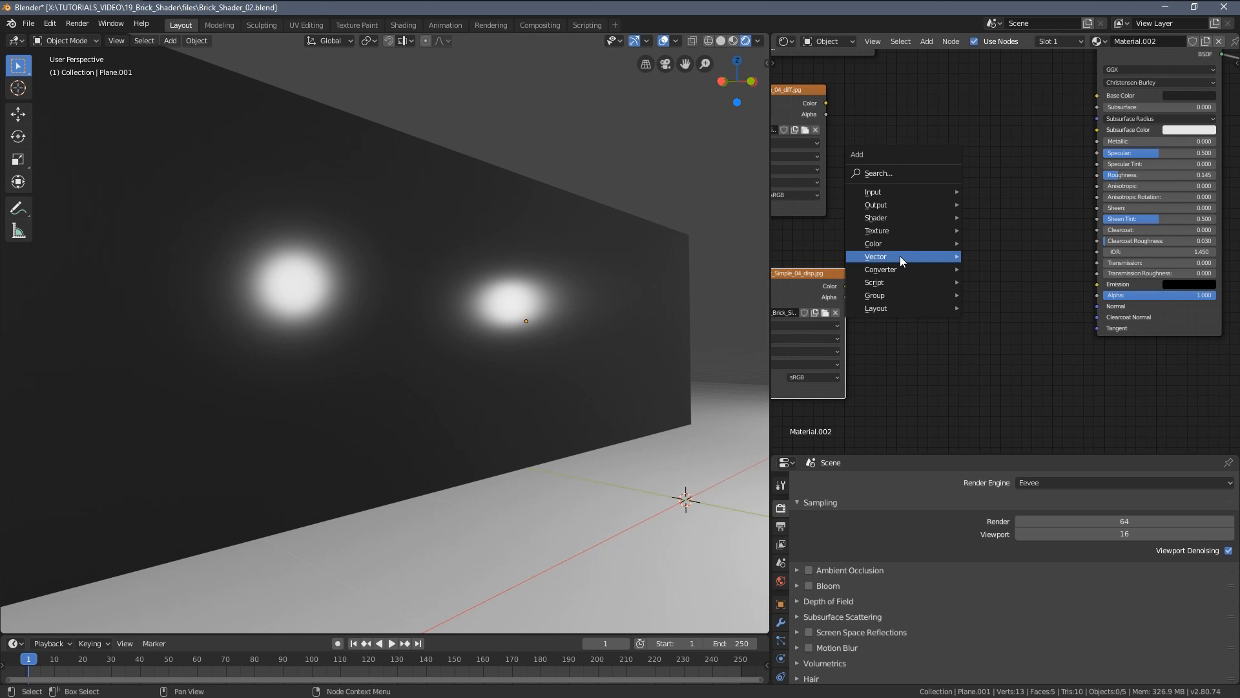
click(876, 256)
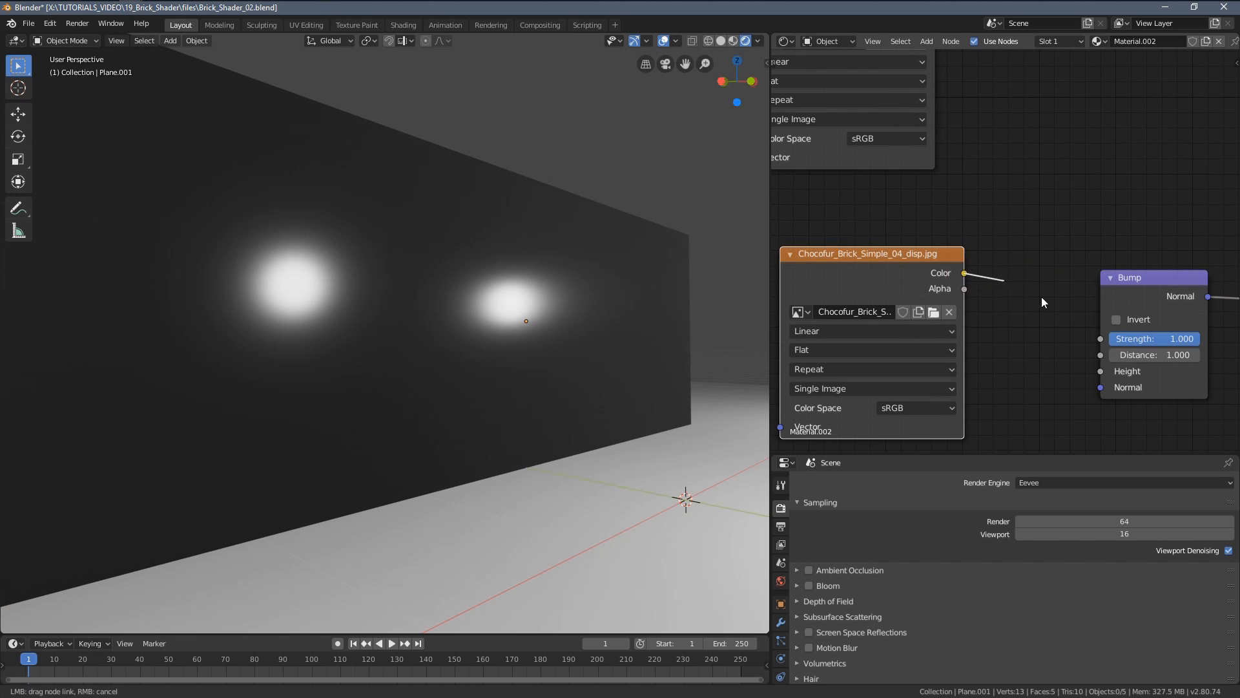
Feed the displacement Color into Bump Height and lower Bump Strength to 0.100
drag(964, 272, 1100, 370)
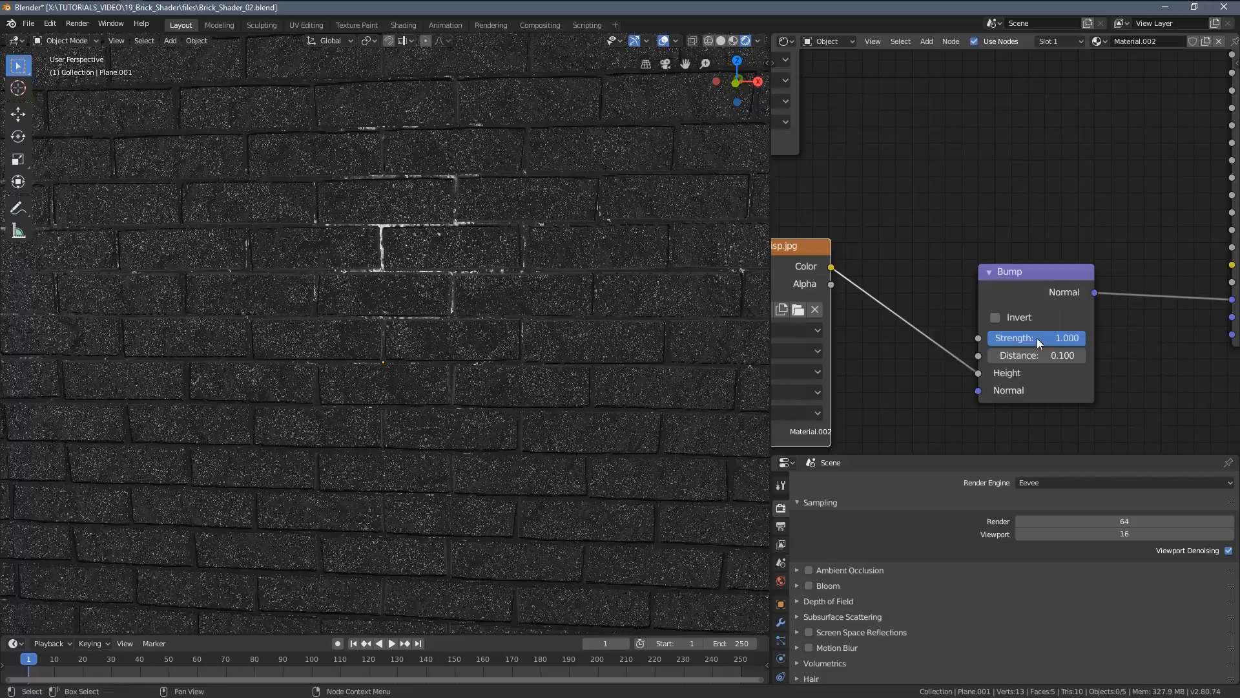
drag(1067, 337, 1067, 337)
text(0.100)
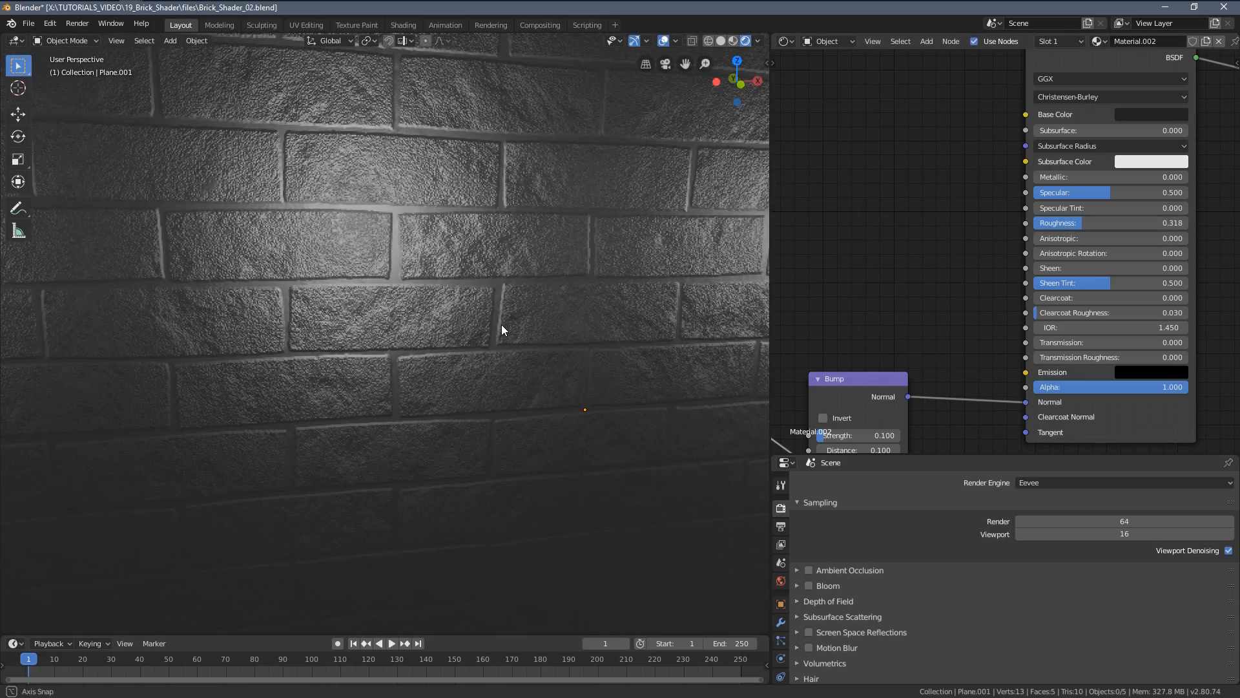
Feed a Separate RGB channel of the ID map into the Bump Height input
drag(502, 330, 524, 398)
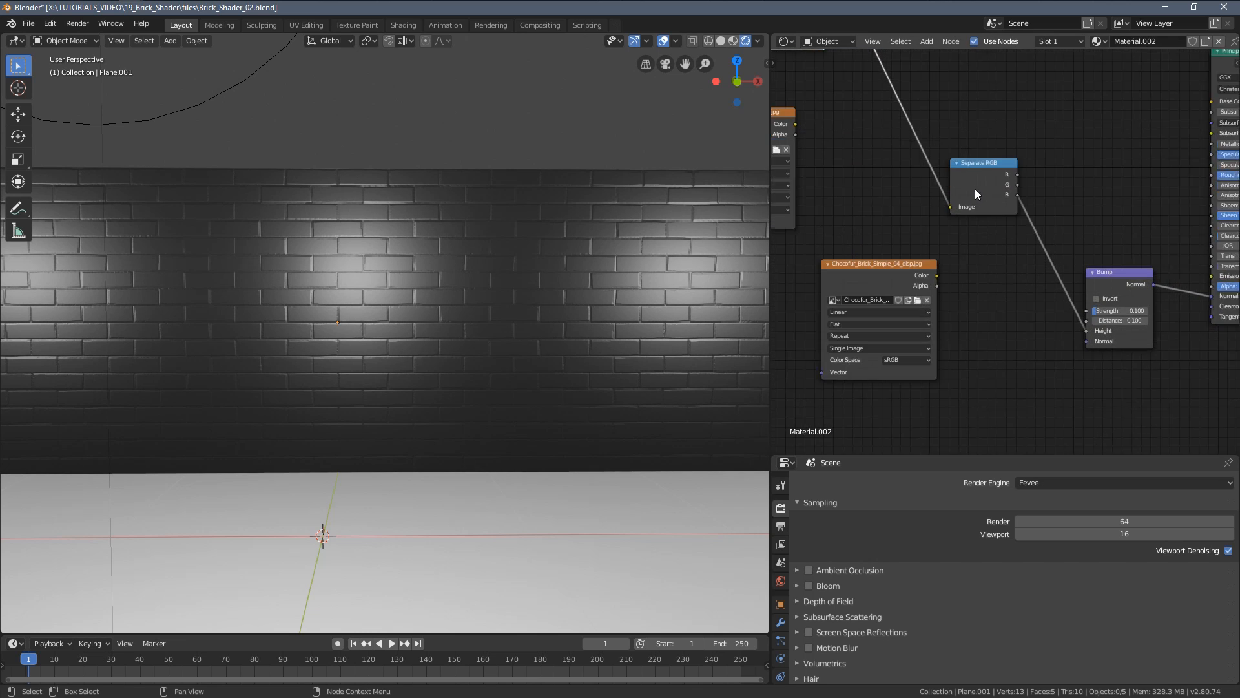
Add a Math Add node combining the ID green channel and displacement before Bump Height
click(925, 42)
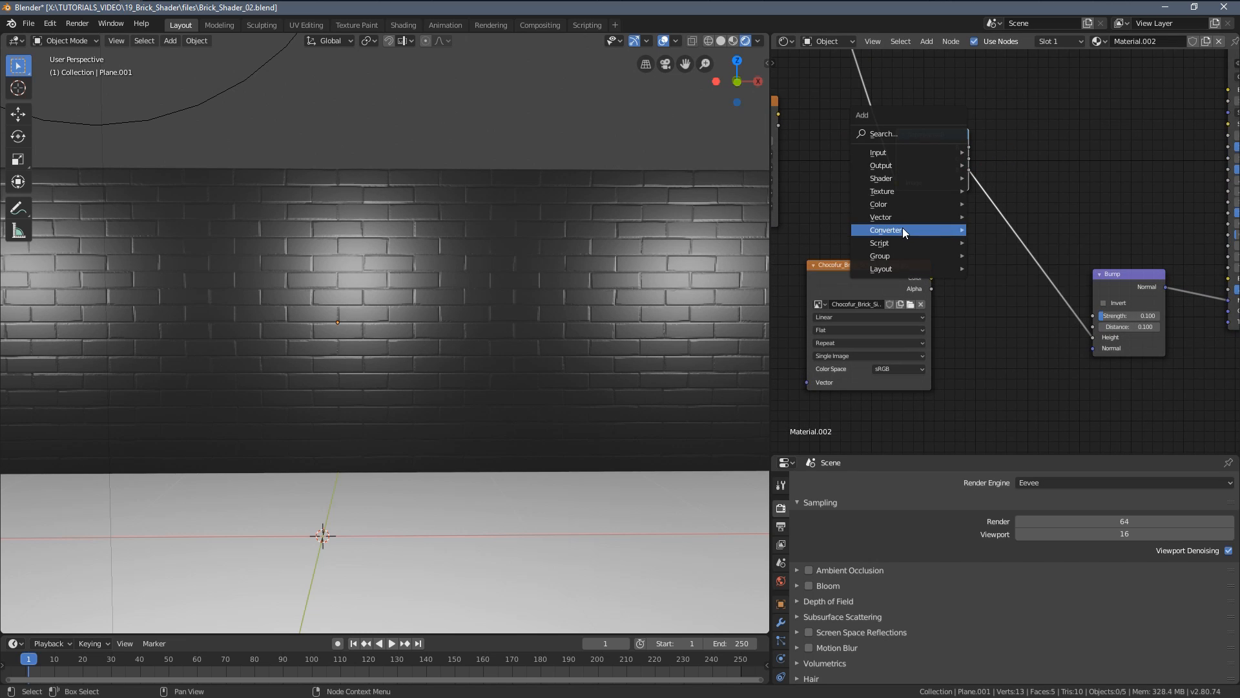
click(908, 230)
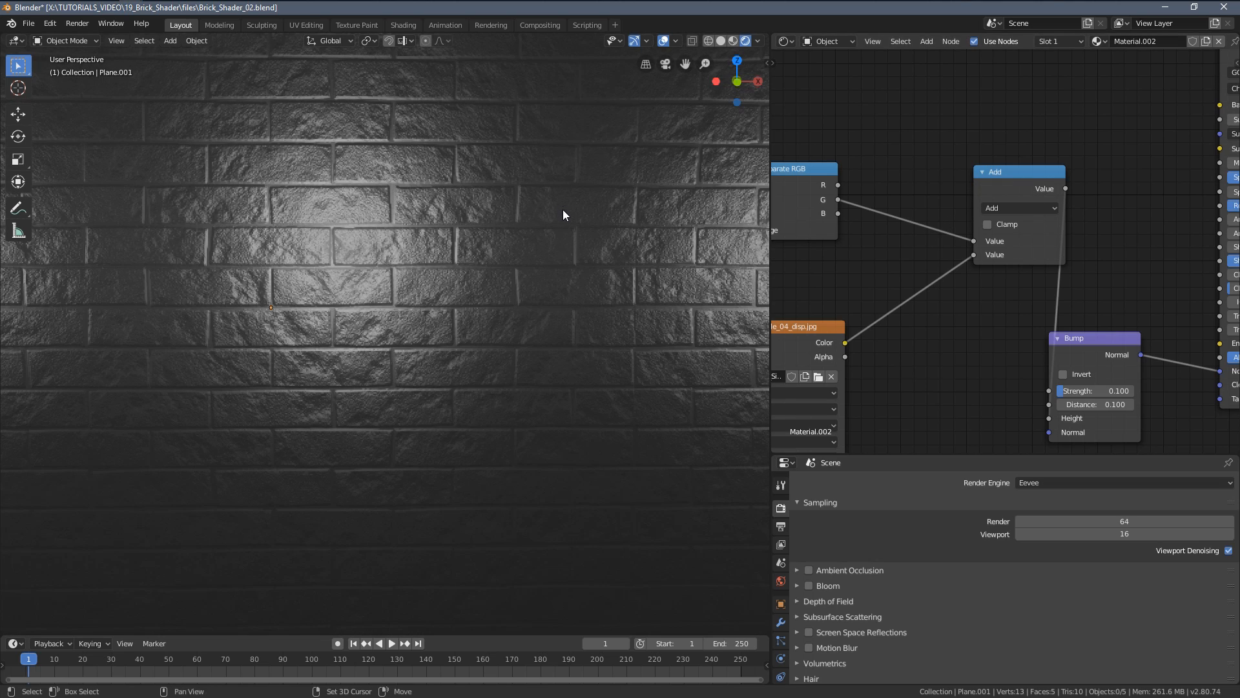
drag(565, 214, 703, 230)
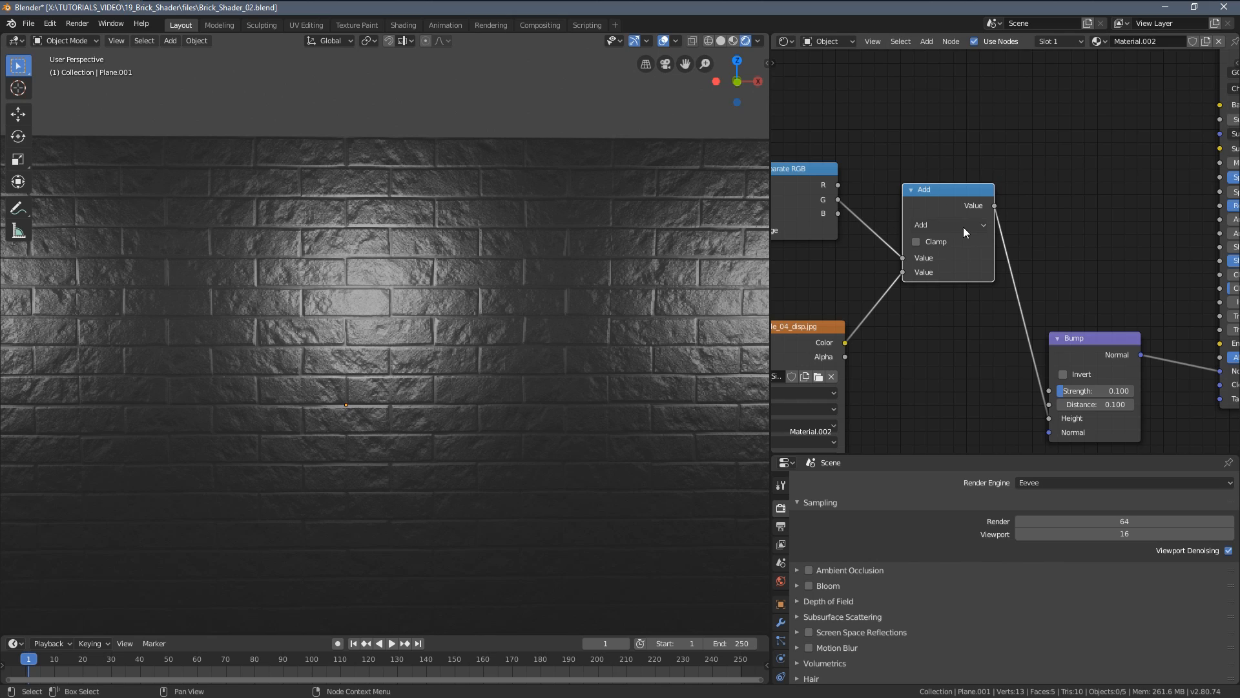
mouse_move(966, 232)
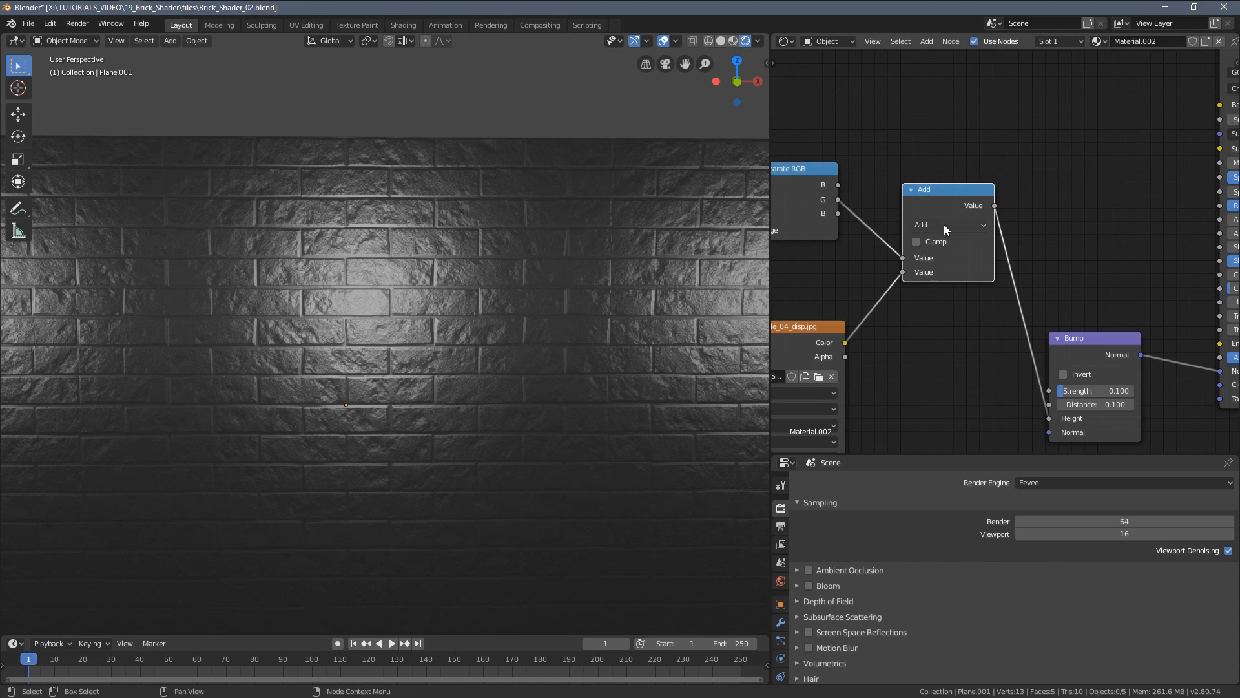
Switch the Math node operation to Multiply and orbit to check the bump on the wall
click(949, 225)
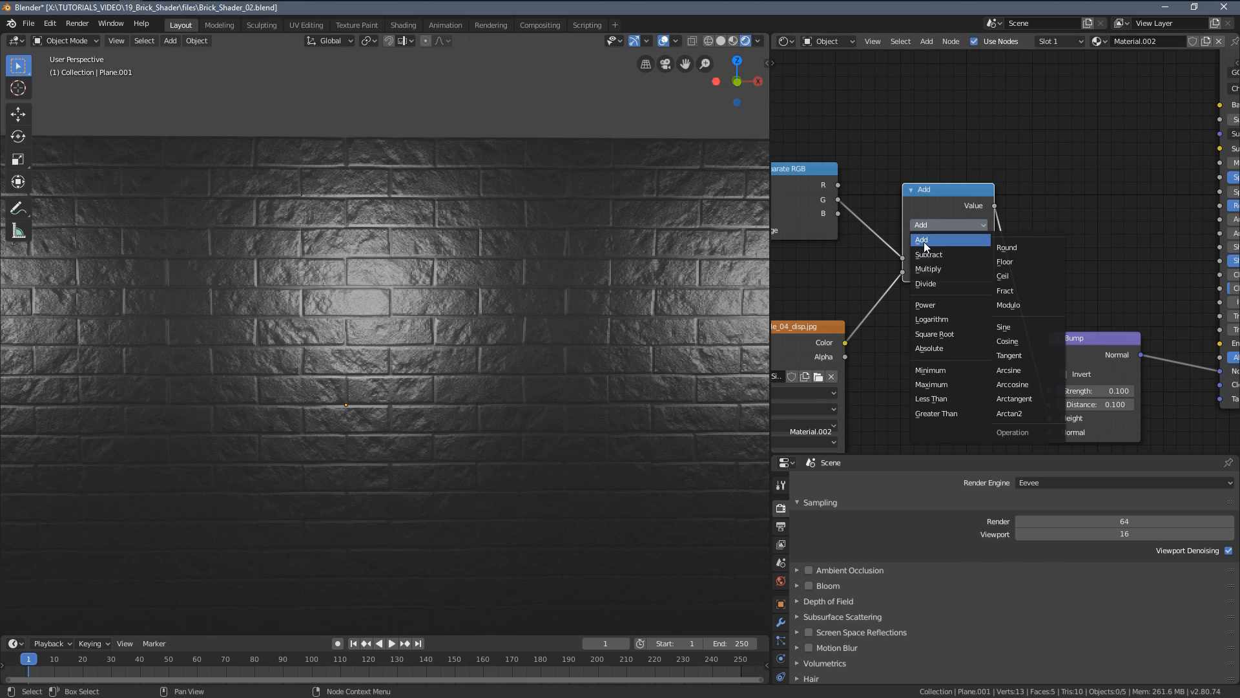
click(927, 269)
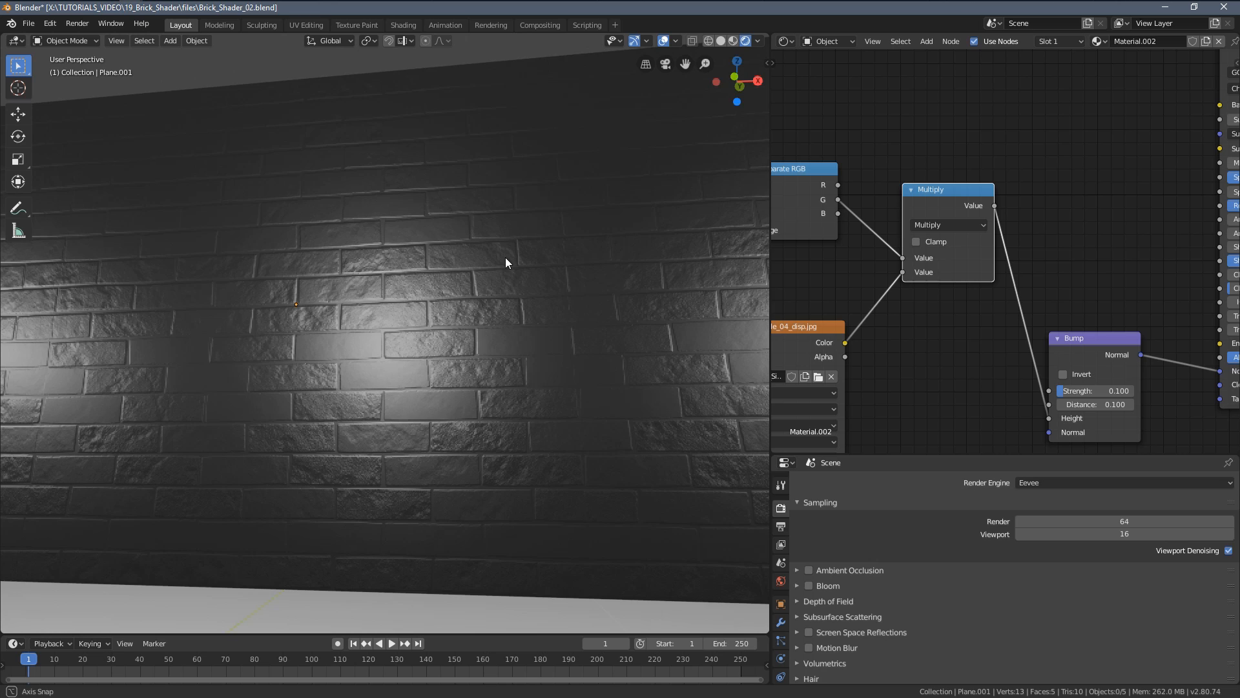
drag(506, 262, 431, 409)
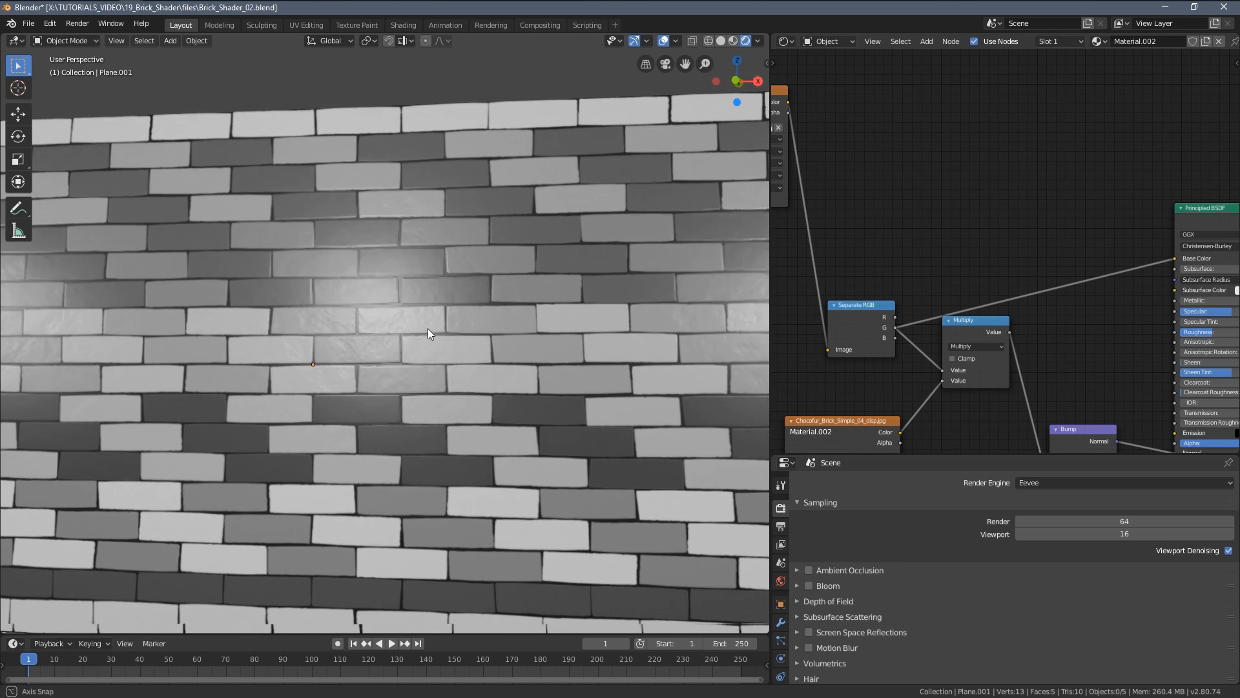
drag(428, 332, 403, 368)
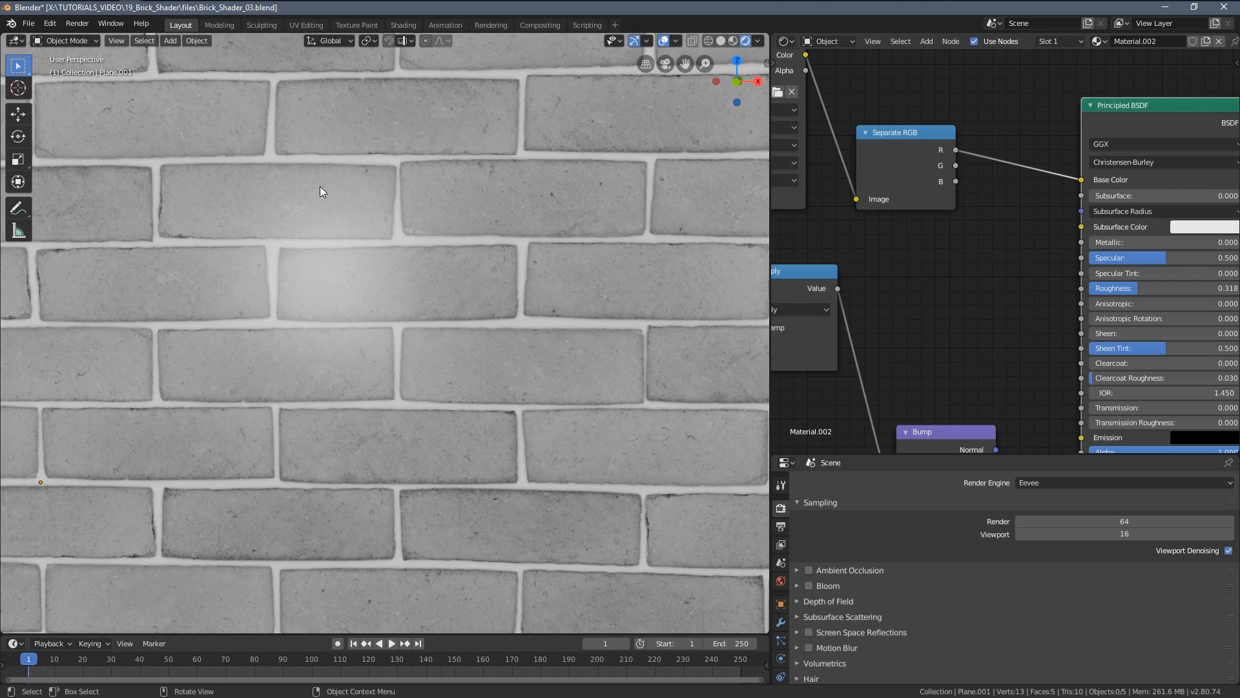
mouse_move(405, 206)
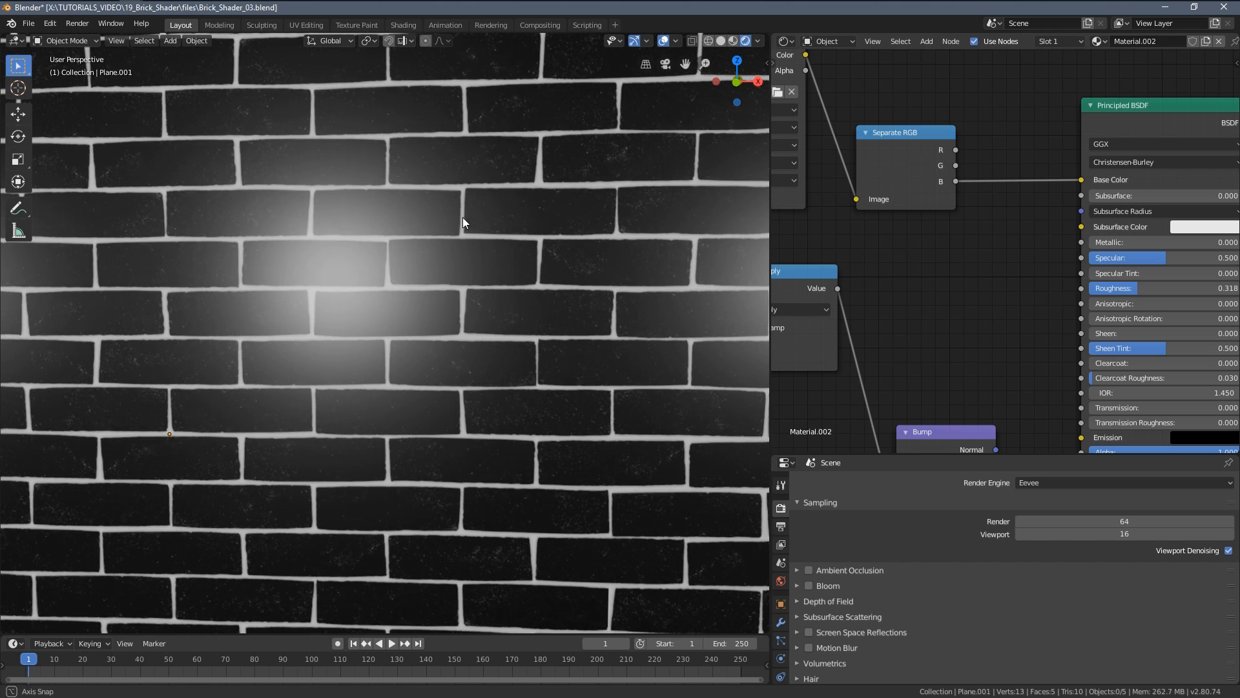
Feed the Separate RGB B output into the Principled BSDF Base Color
drag(954, 165, 1081, 179)
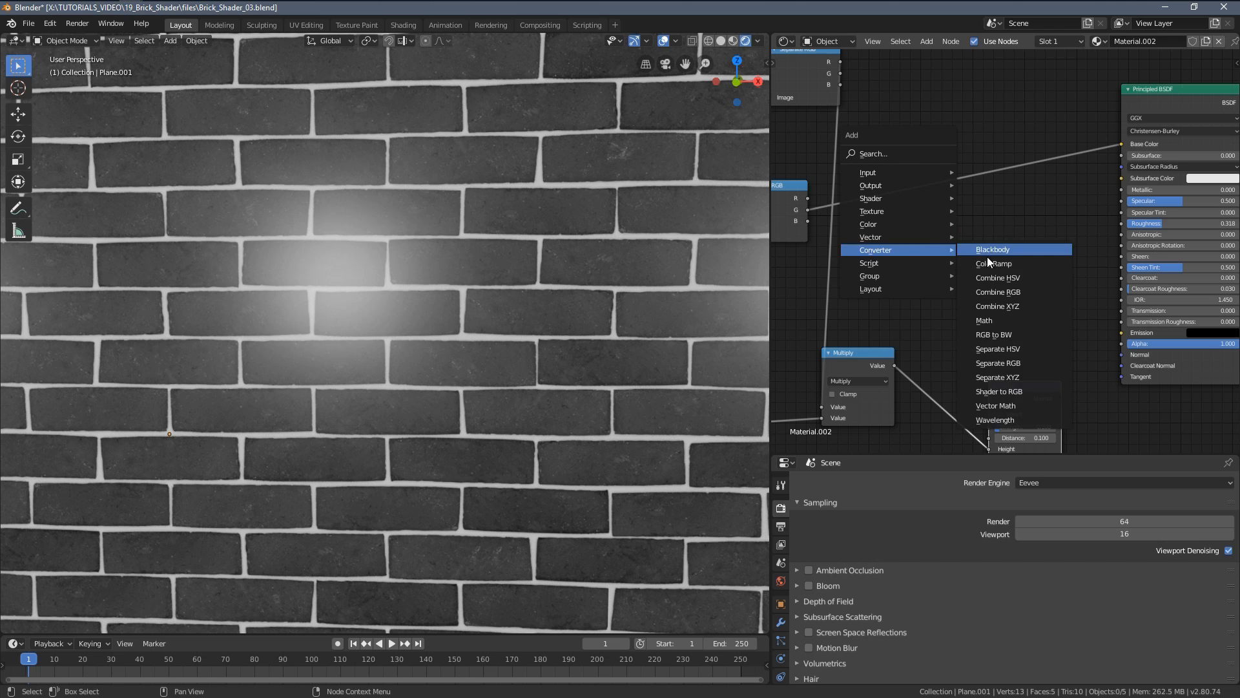
Add a ColorRamp driving Roughness and slide its white stop left to about 0.16
click(995, 262)
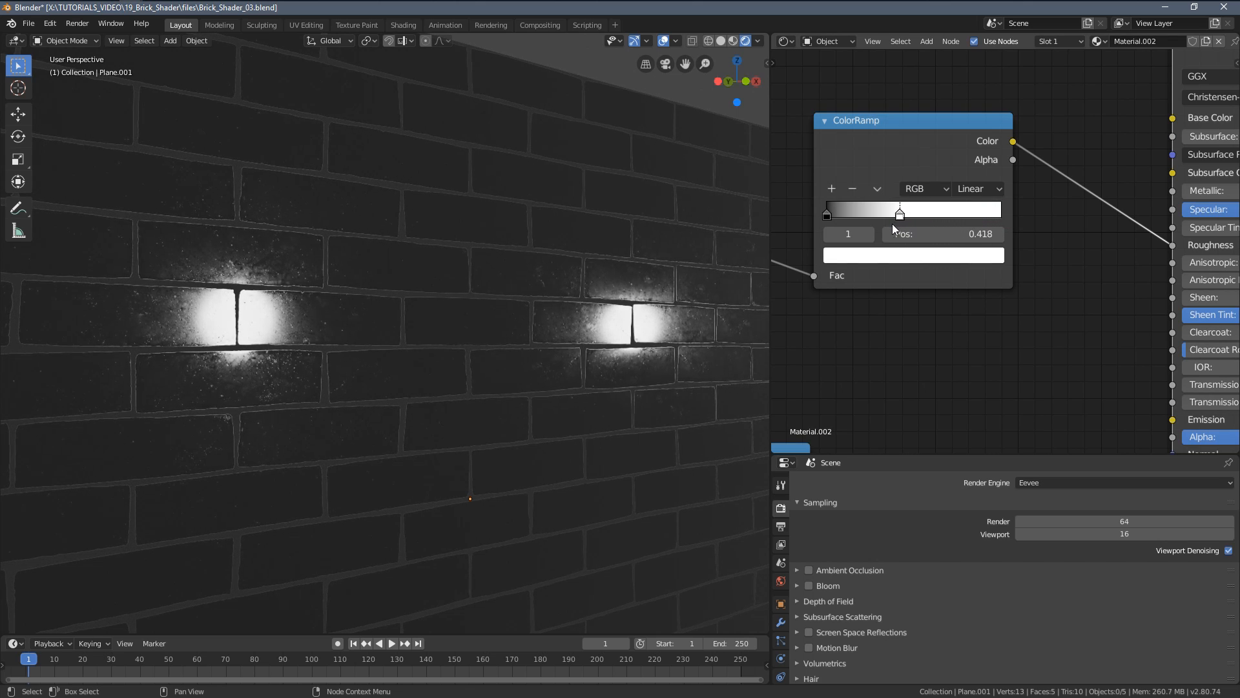
drag(899, 213, 854, 213)
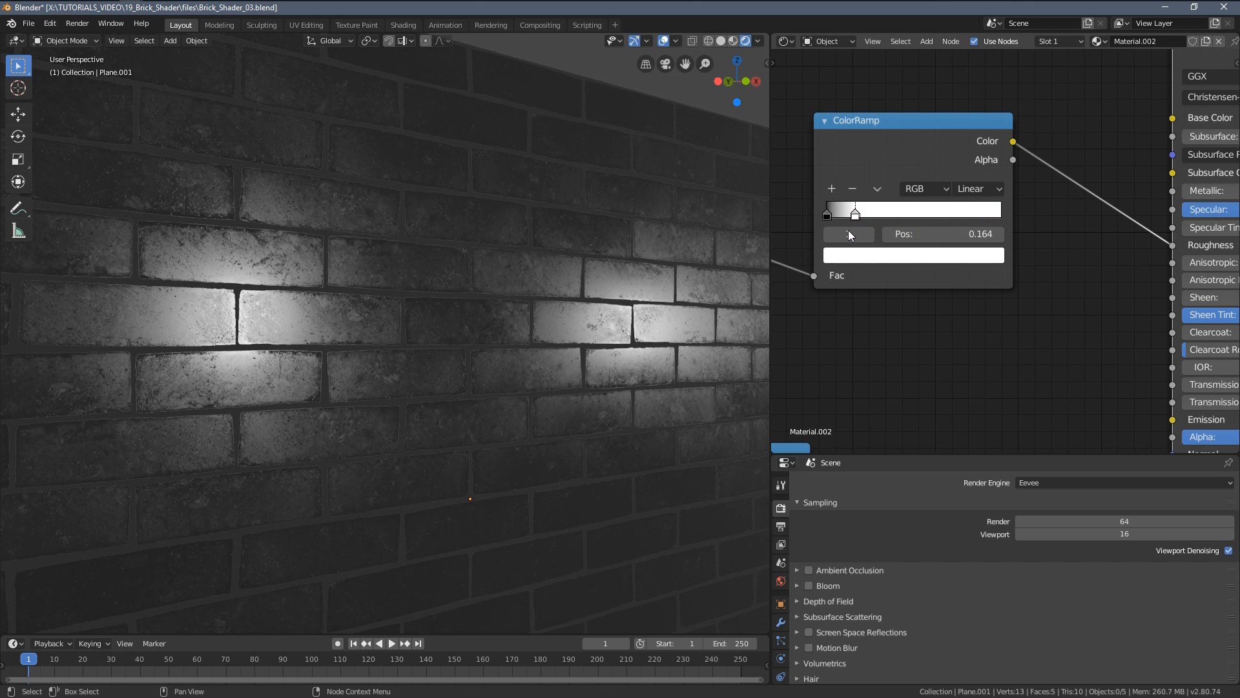
drag(854, 211, 850, 212)
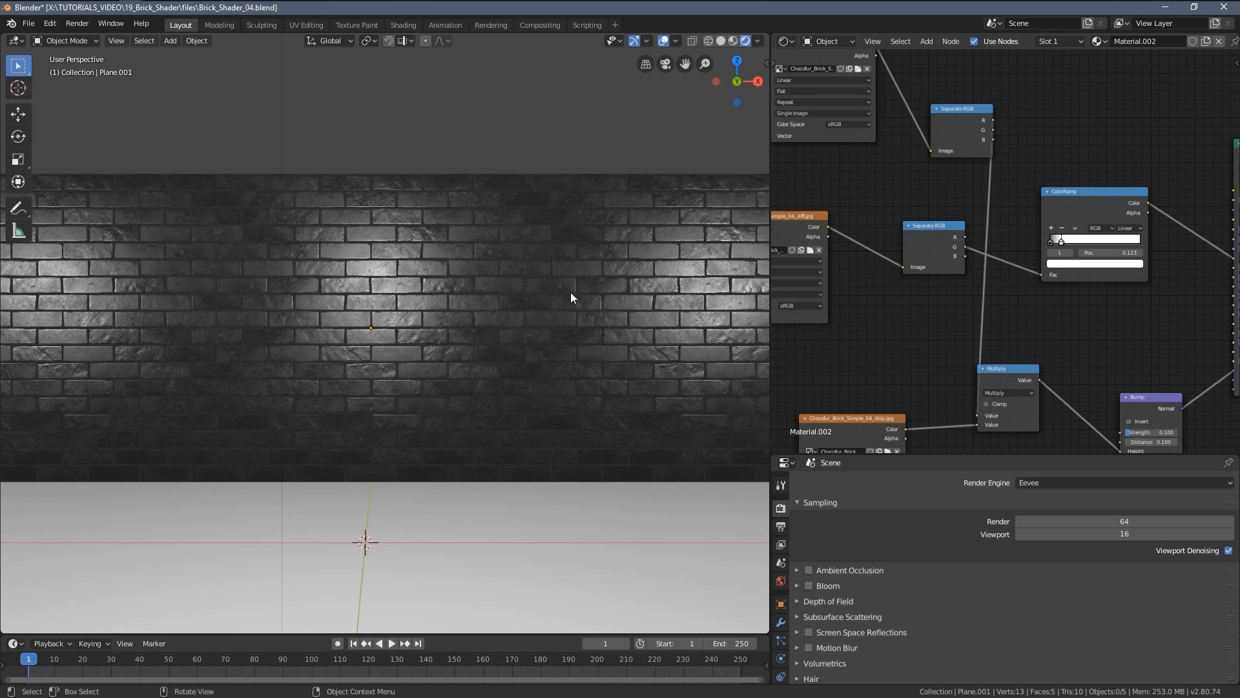
mouse_move(937, 284)
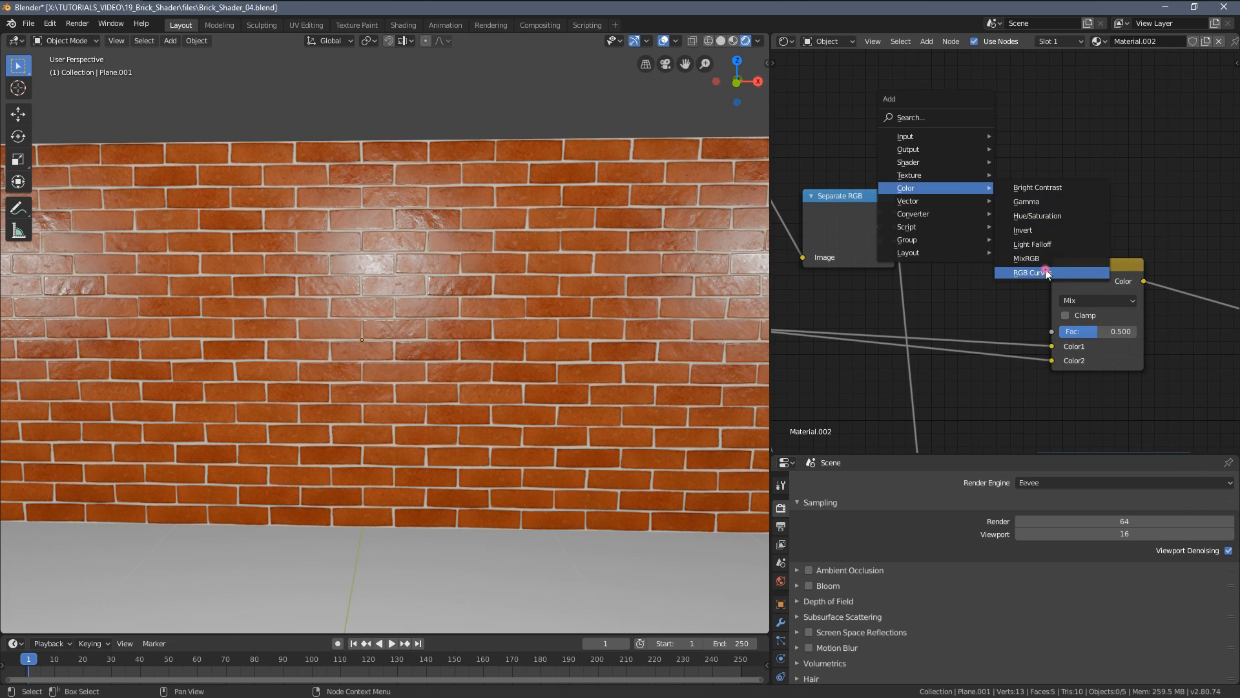
Insert an RGB Curves node into the brick colour link feeding the MixRGB node
click(1031, 272)
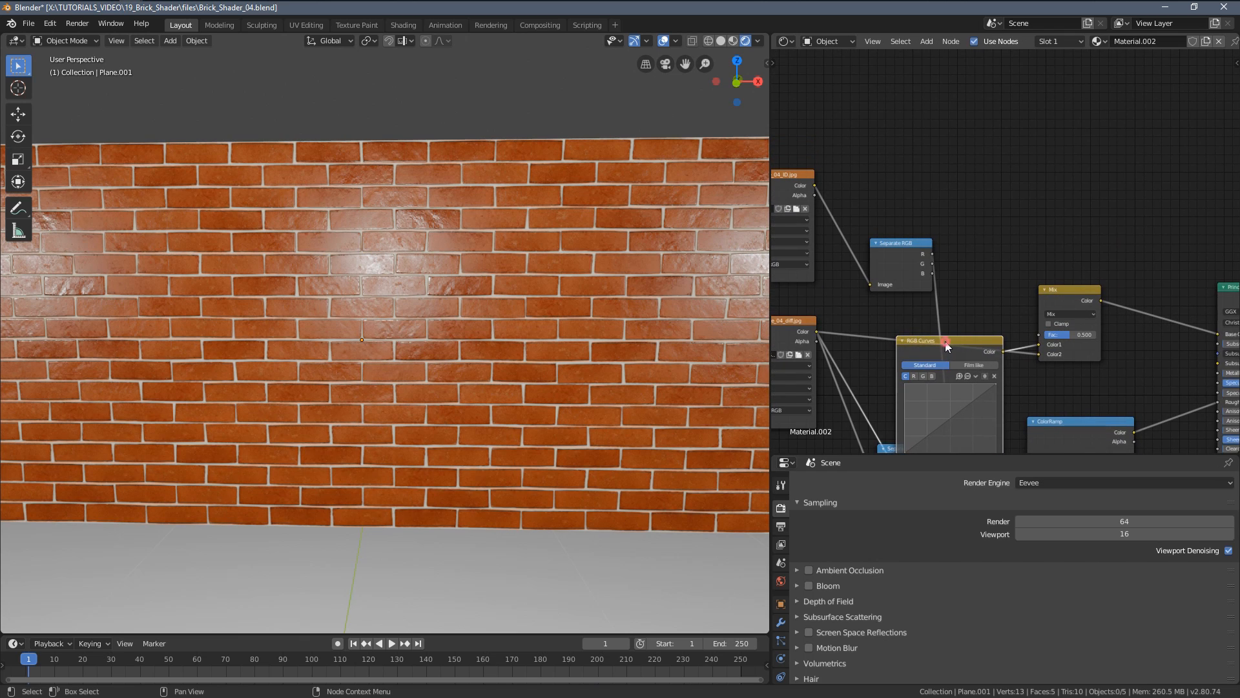
drag(945, 340, 933, 119)
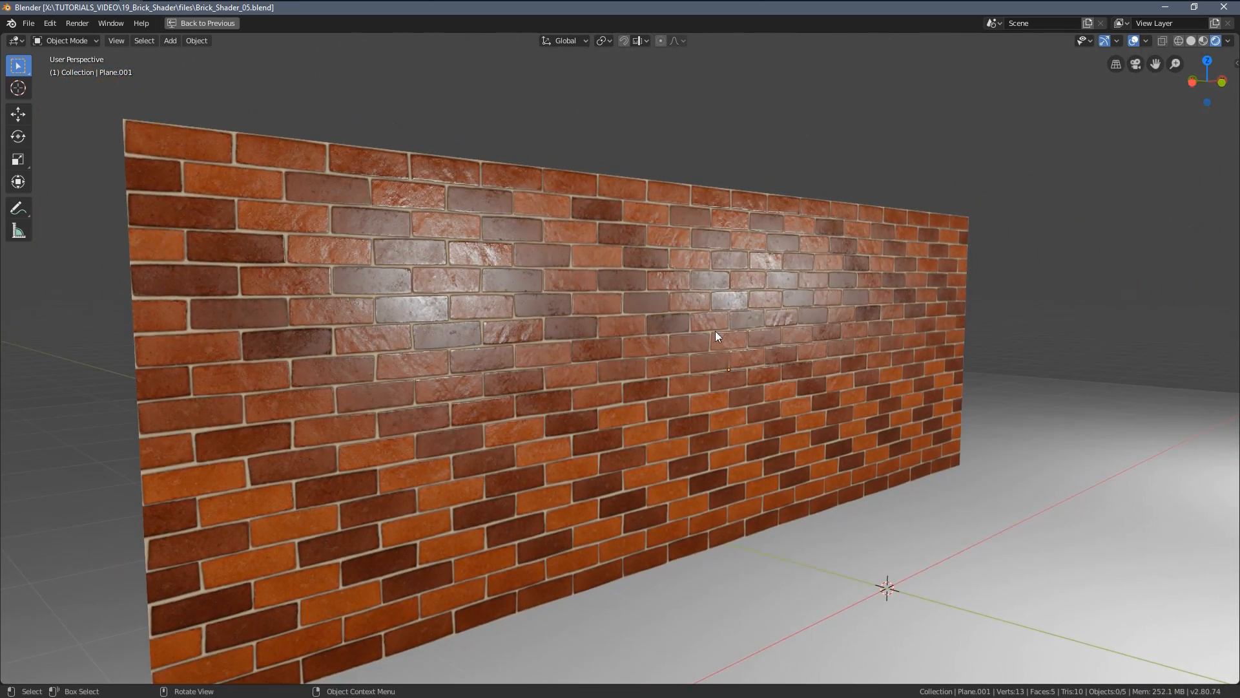
Orbit around the wall to inspect the darker bricks among the orange ones
drag(712, 335, 692, 341)
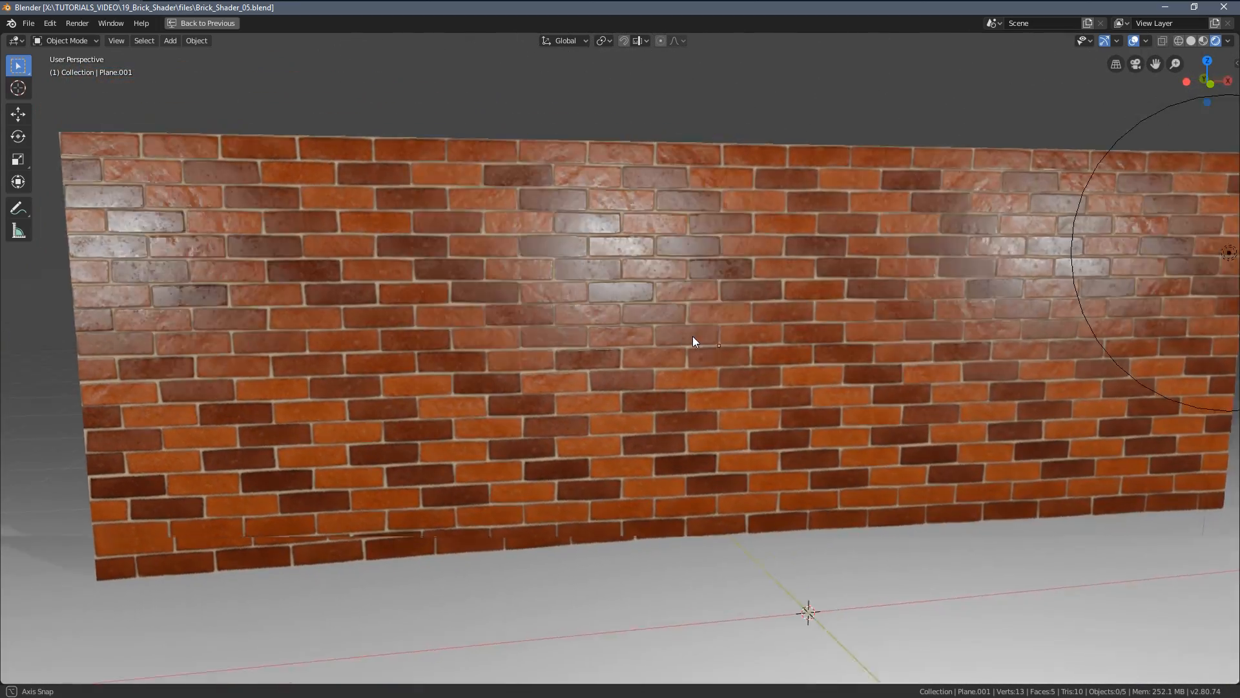
drag(695, 341, 642, 363)
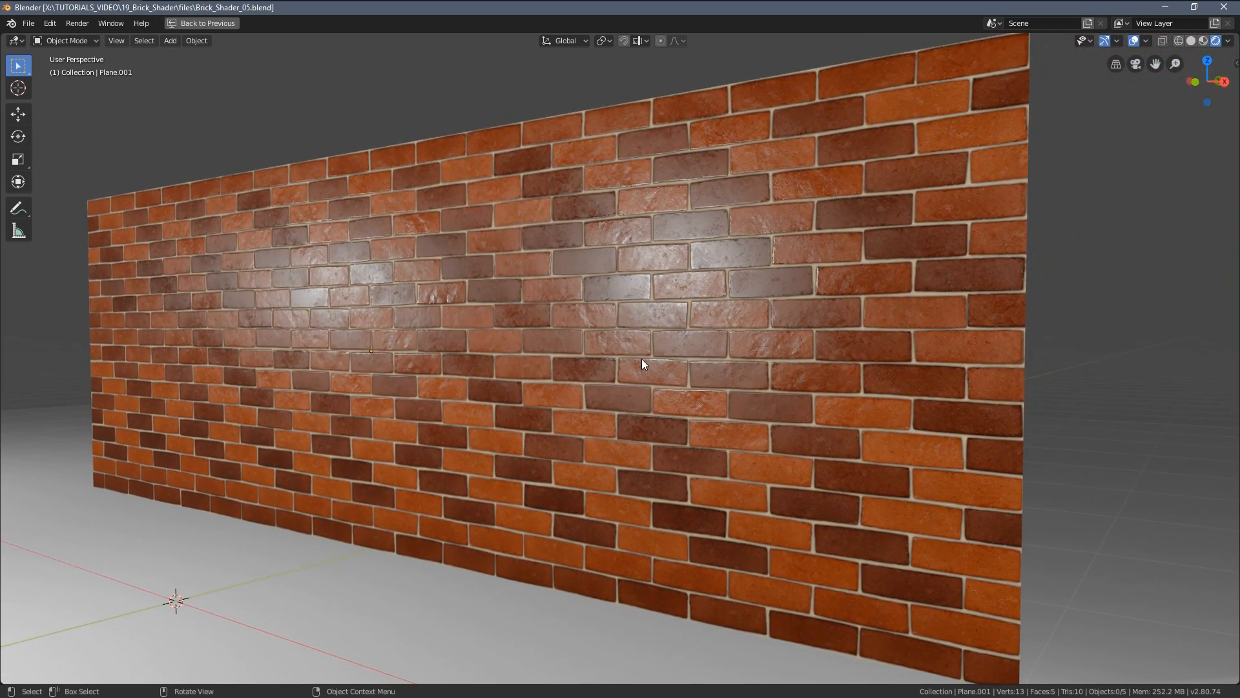